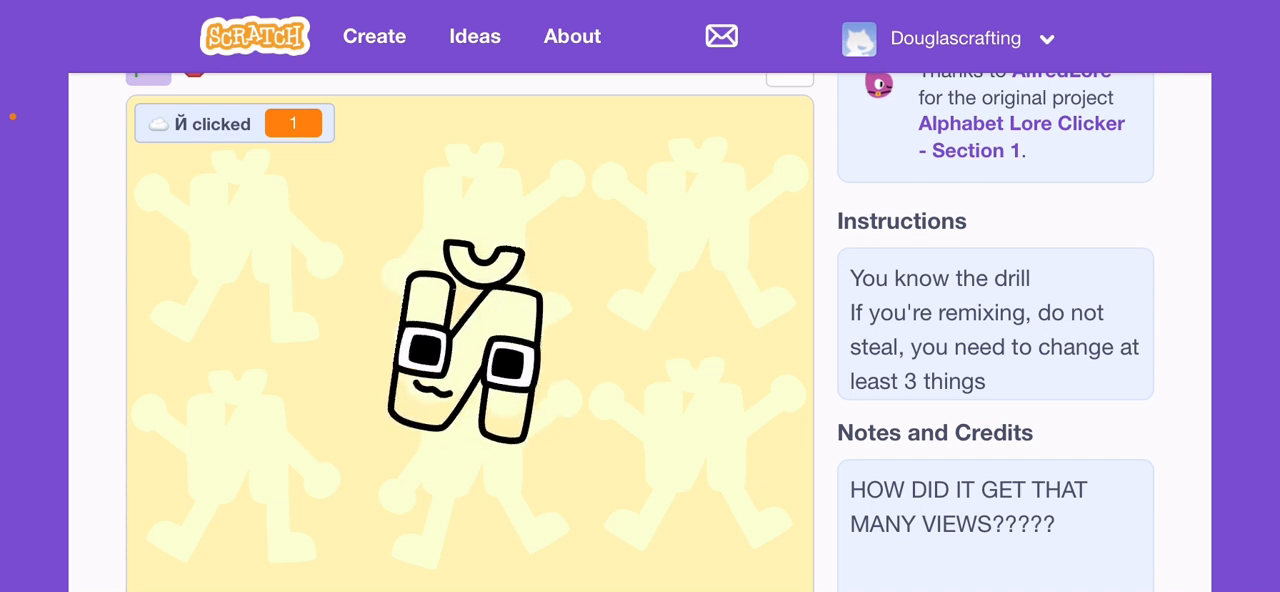
Tap the Й character on the stage repeatedly, bringing its clicked counter up to 111.
left_click(465, 340)
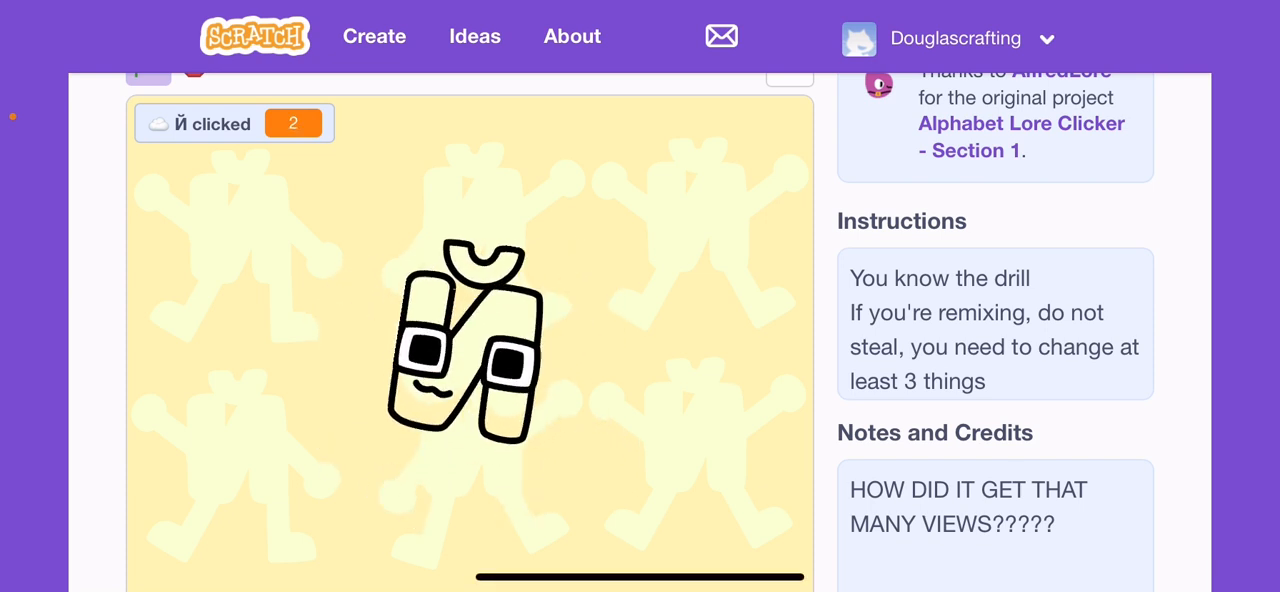
left_click(465, 340)
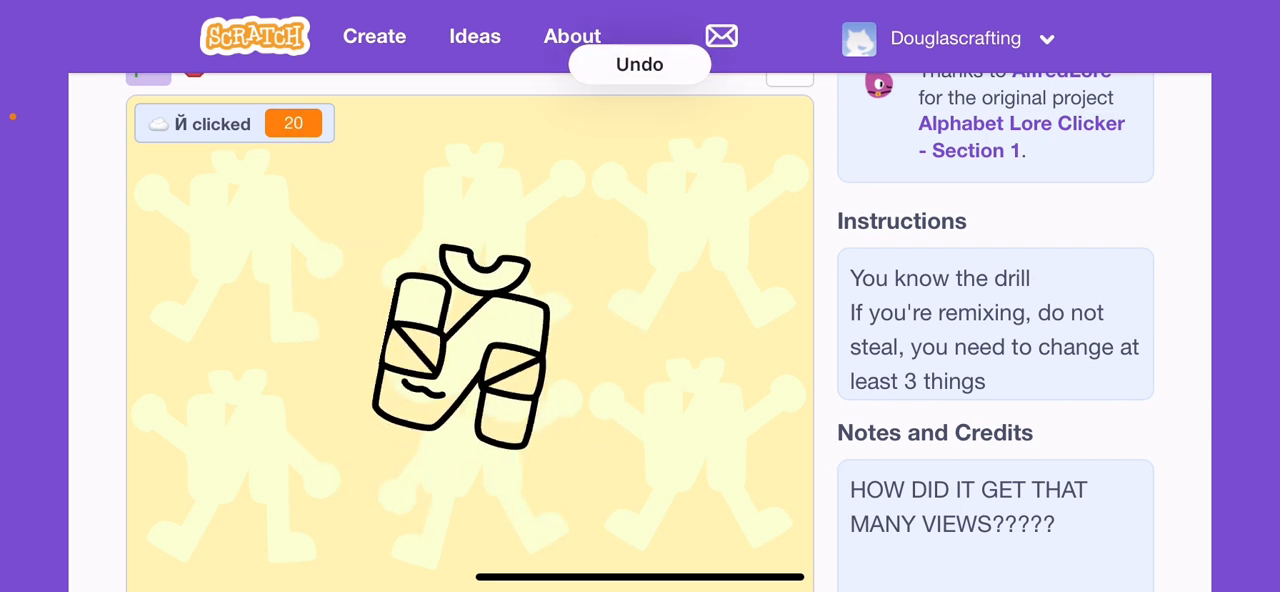
left_click(460, 345)
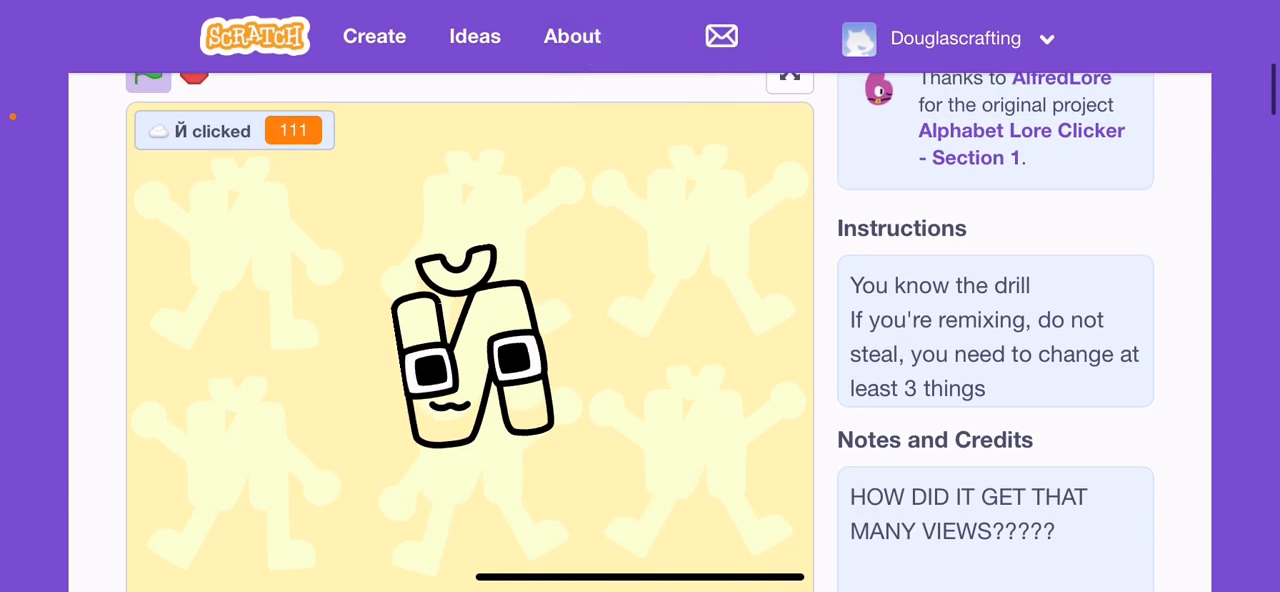
Keep clicking Й on the stage to push the counter from 111 to 168.
left_click(470, 350)
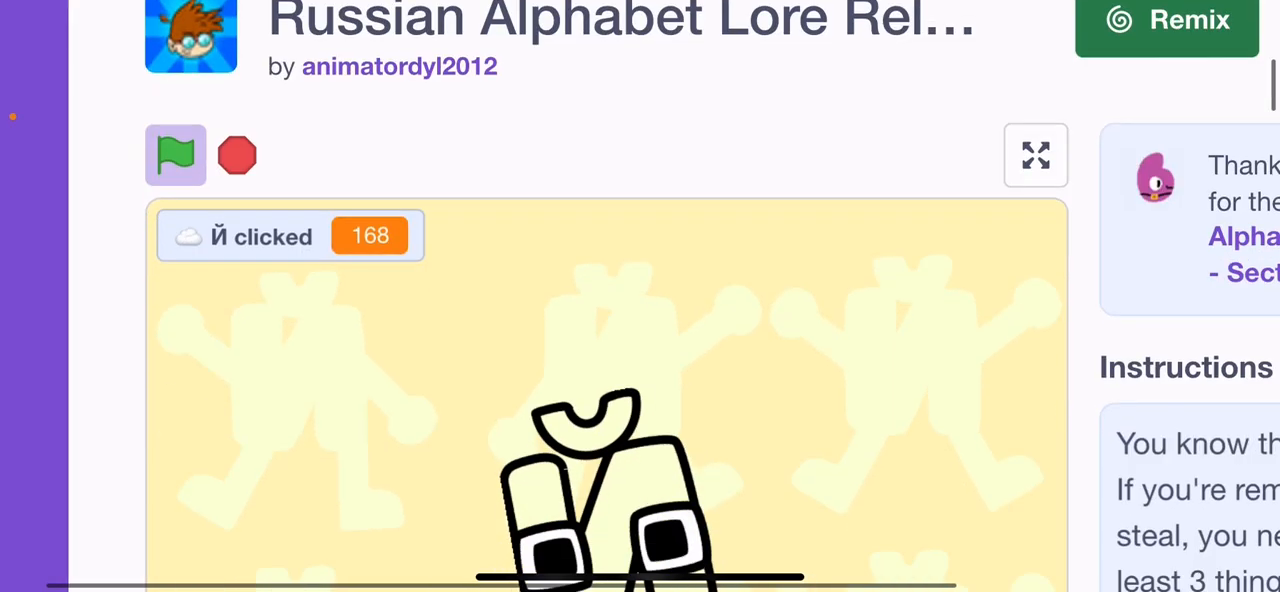
With the Й counter at 227, switch the clicker stage to full-screen view.
scroll("down", 3)
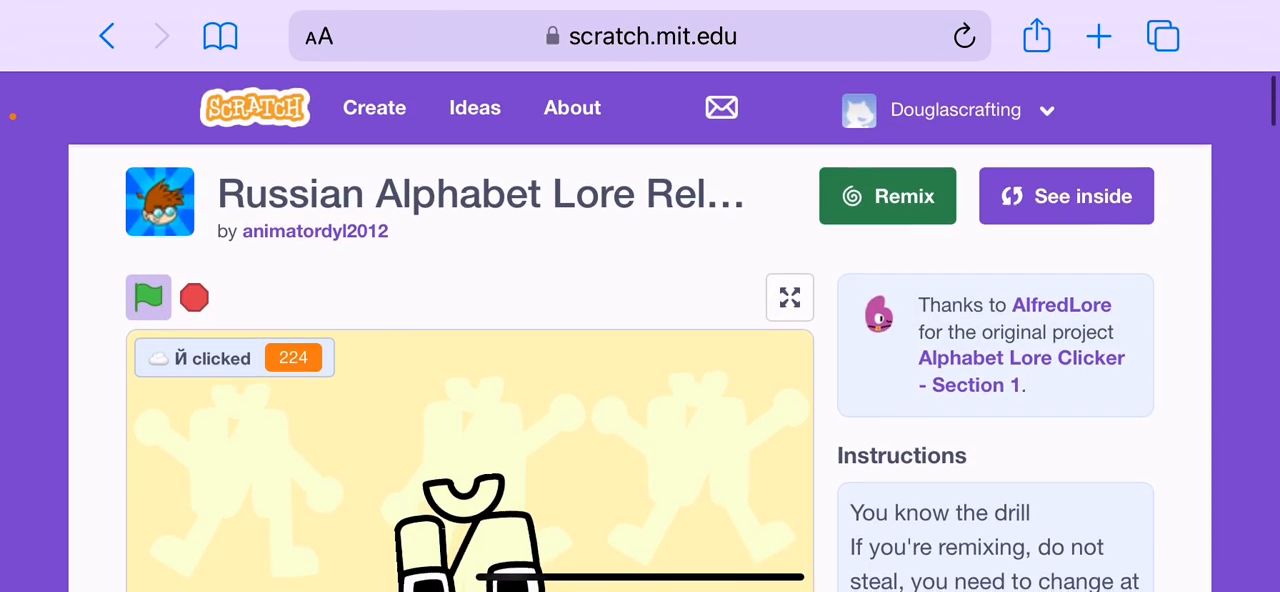
scroll("down", 3)
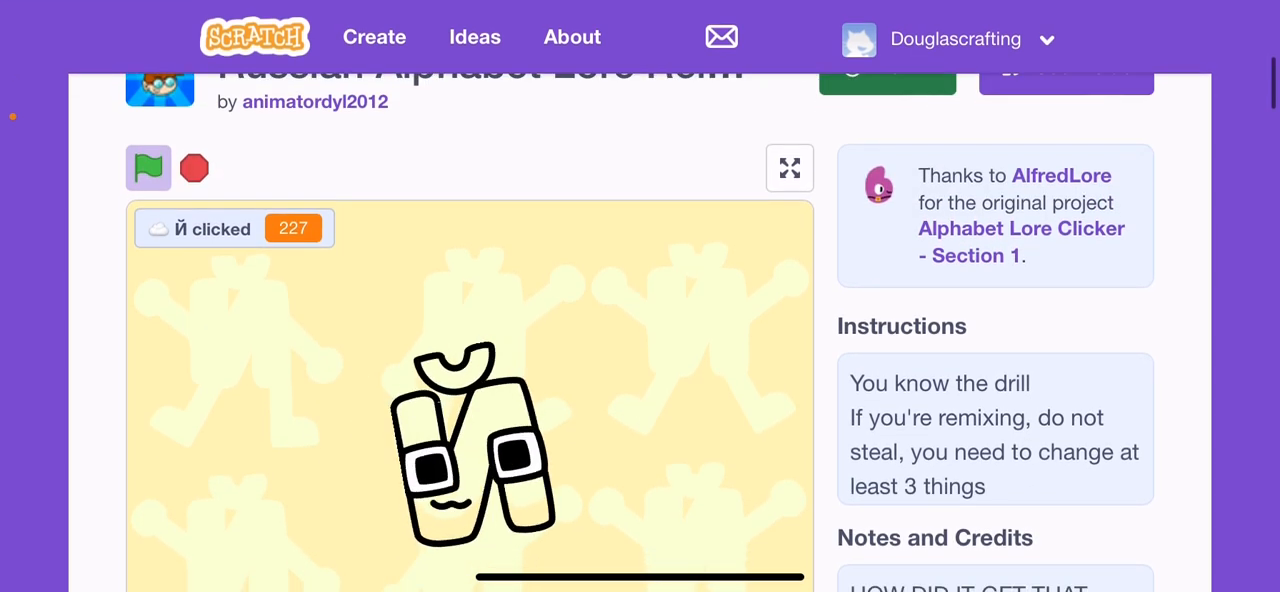
left_click(789, 167)
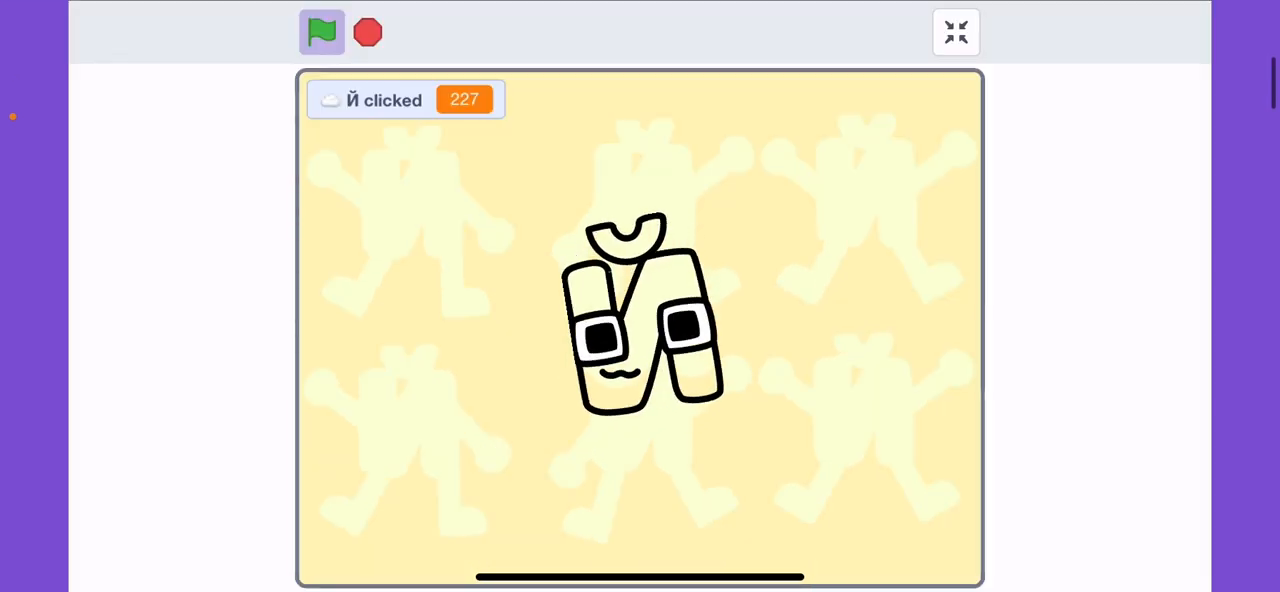